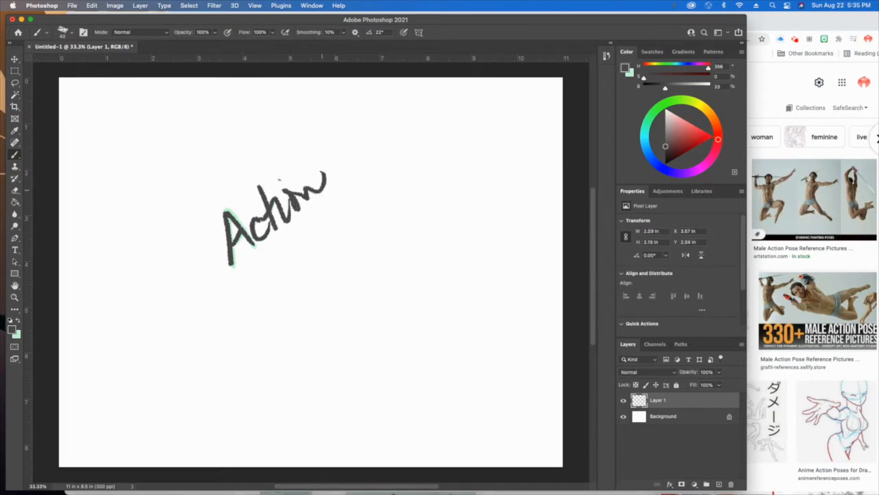
# Clear the handwritten word from Layer 1 and place the Photoshop window back beside the reference browser
pyautogui.moveTo(241, 275); pyautogui.dragTo(323, 213)
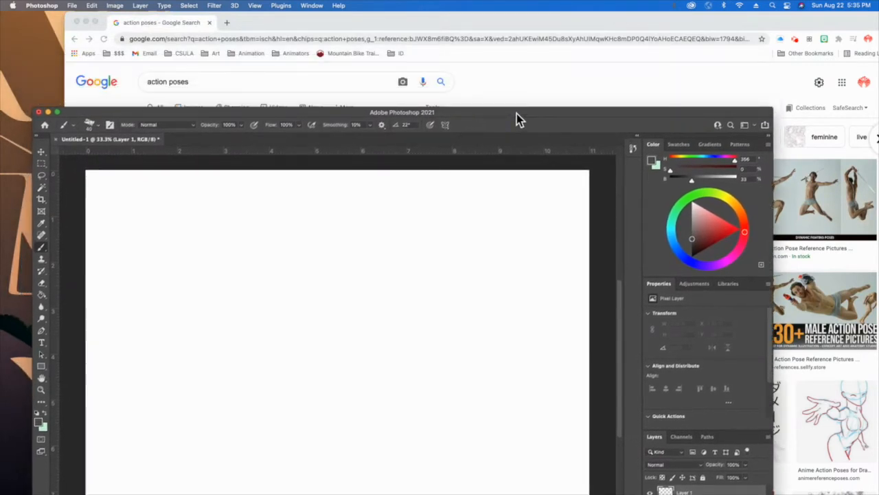
pyautogui.moveTo(401, 113); pyautogui.dragTo(434, 103)
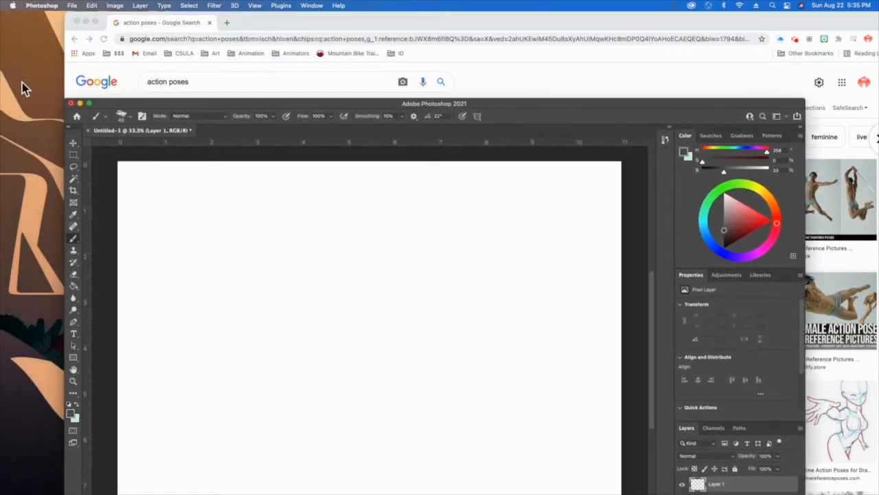
pyautogui.moveTo(478, 107)
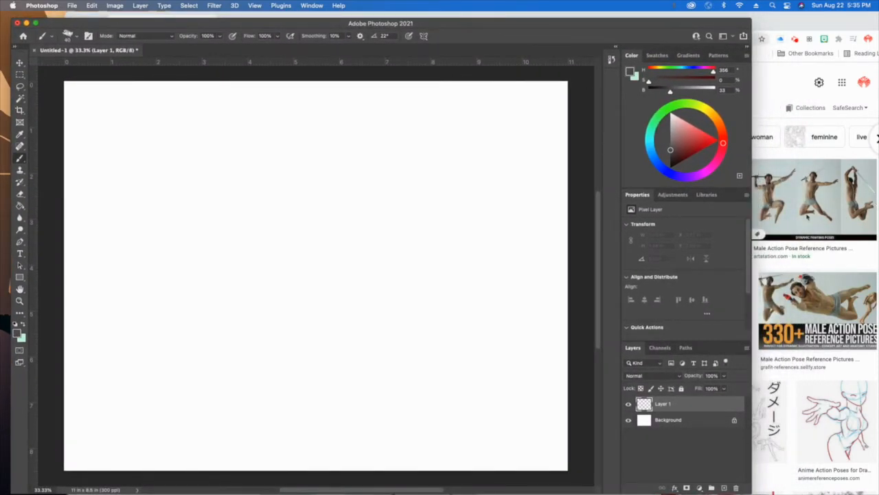
pyautogui.moveTo(789, 195)
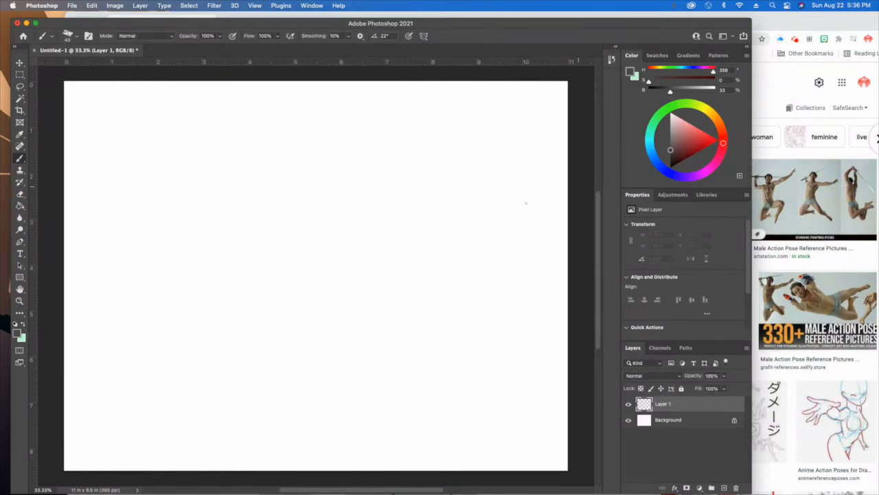
pyautogui.moveTo(464, 242)
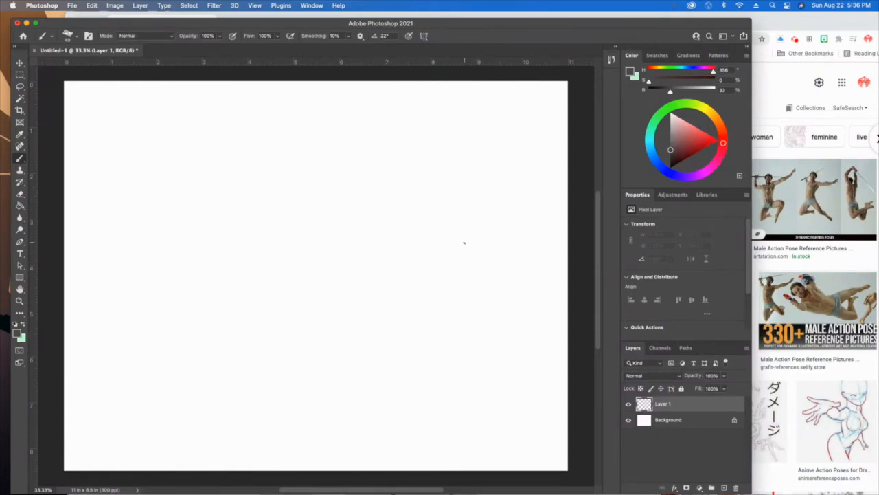
# With a pale green brush, block in the leaping figure's torso, bent legs and raised staff arm
pyautogui.click(658, 117)
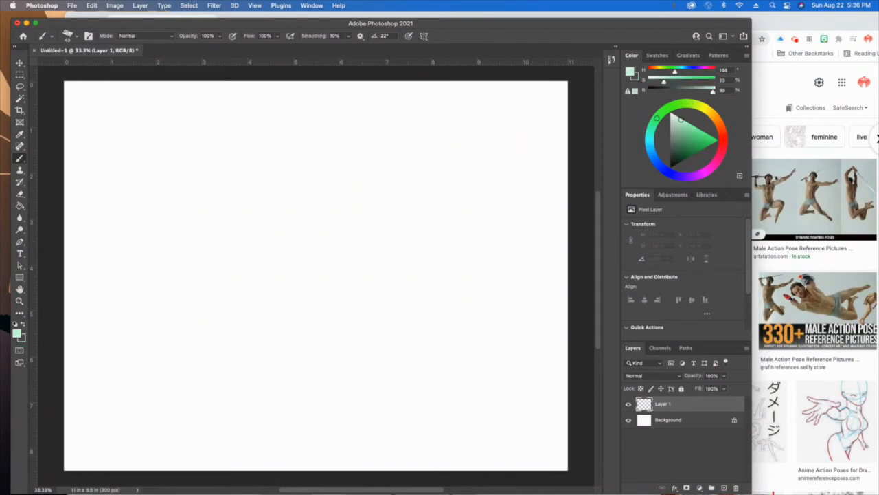
pyautogui.moveTo(433, 165); pyautogui.dragTo(453, 193)
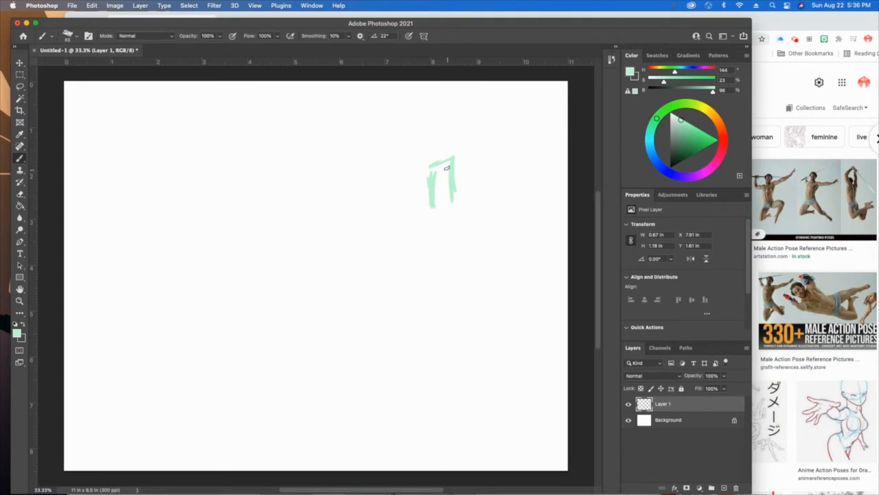
pyautogui.moveTo(429, 168); pyautogui.dragTo(447, 193)
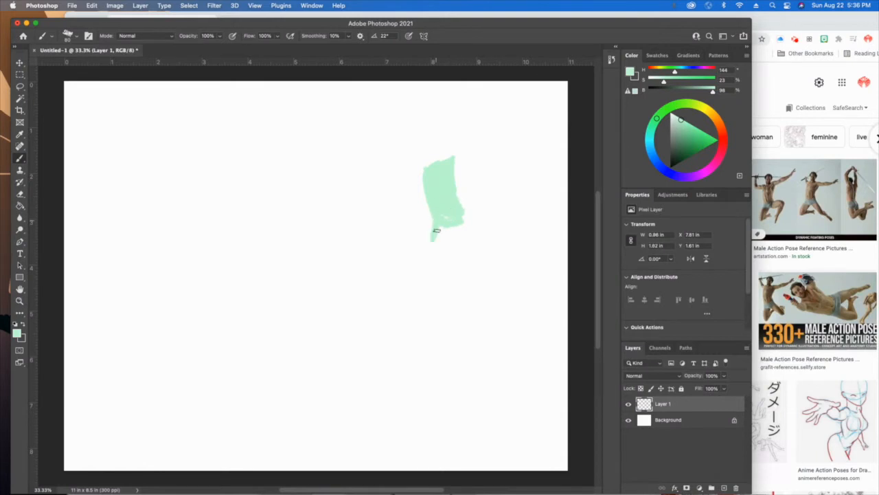
pyautogui.moveTo(442, 231); pyautogui.dragTo(443, 268)
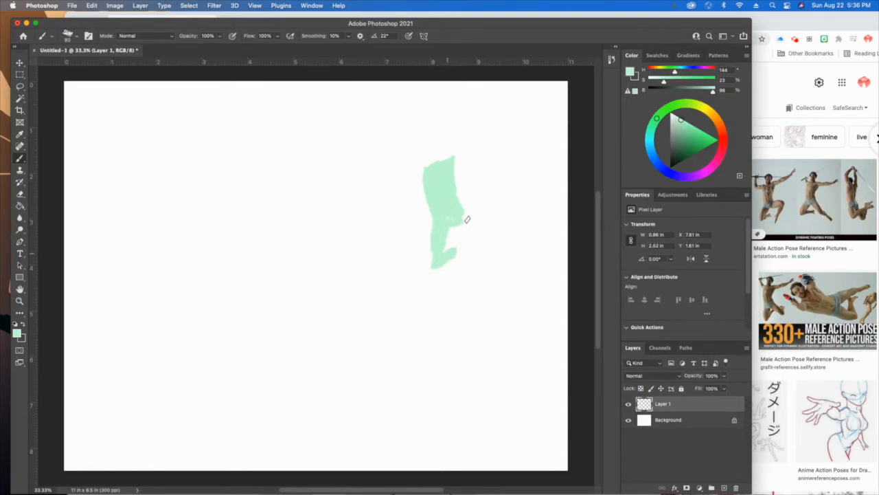
pyautogui.moveTo(454, 213); pyautogui.dragTo(481, 213)
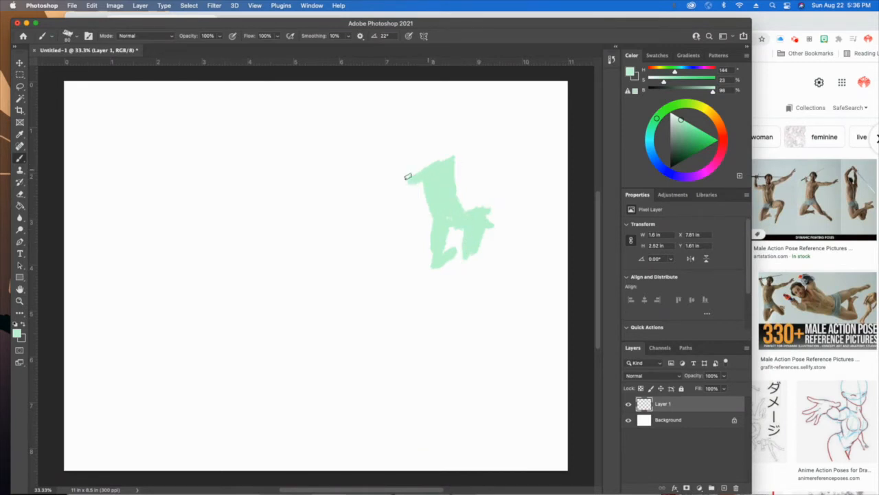
pyautogui.moveTo(406, 176); pyautogui.dragTo(473, 159)
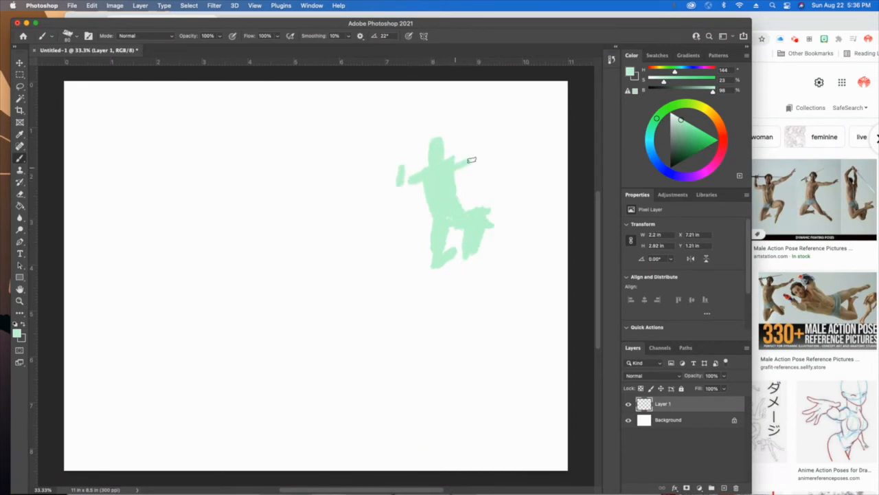
pyautogui.moveTo(472, 159); pyautogui.dragTo(495, 135)
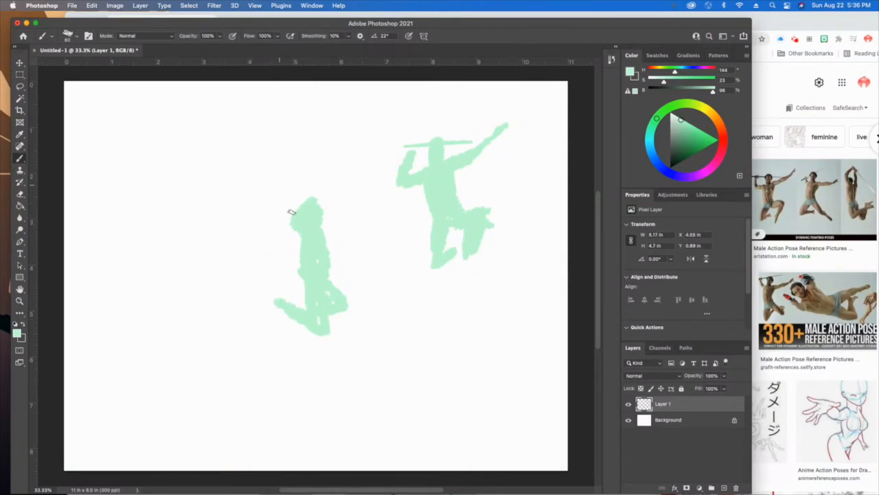
# Begin a second pale-green figure with strokes below and left of the leaping pose
pyautogui.moveTo(385, 305); pyautogui.dragTo(432, 291)
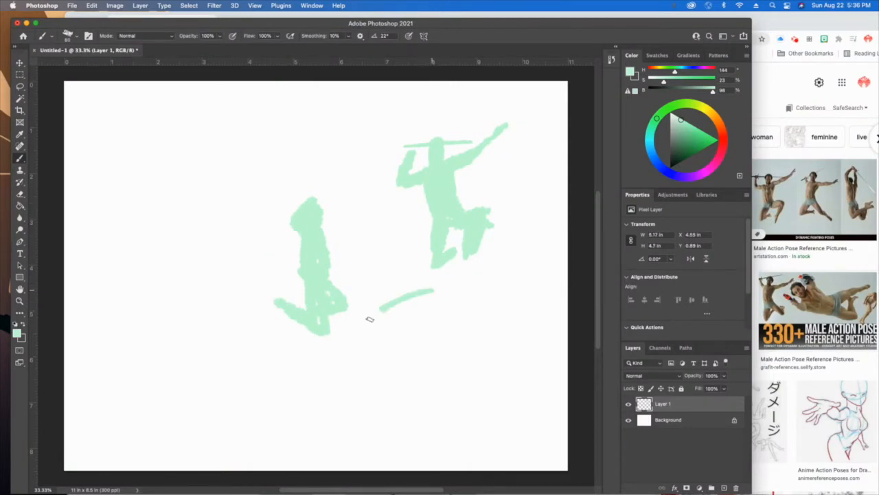
pyautogui.moveTo(385, 296); pyautogui.dragTo(481, 343)
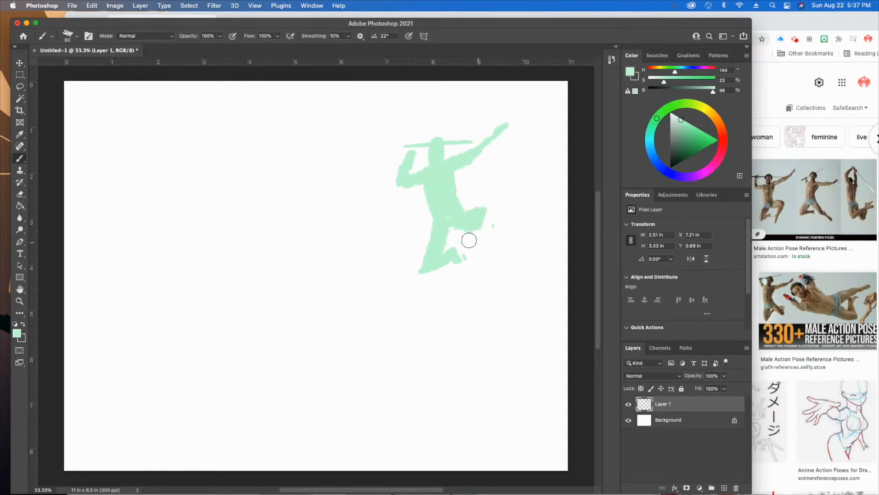
# Reshape the leaping figure's legs and touch up its silhouette
pyautogui.moveTo(470, 241); pyautogui.dragTo(478, 255)
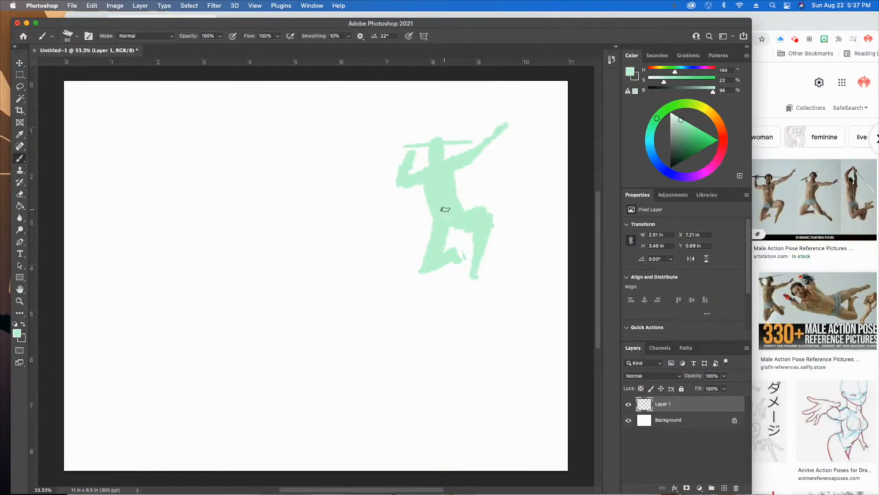
pyautogui.moveTo(440, 117); pyautogui.dragTo(474, 275)
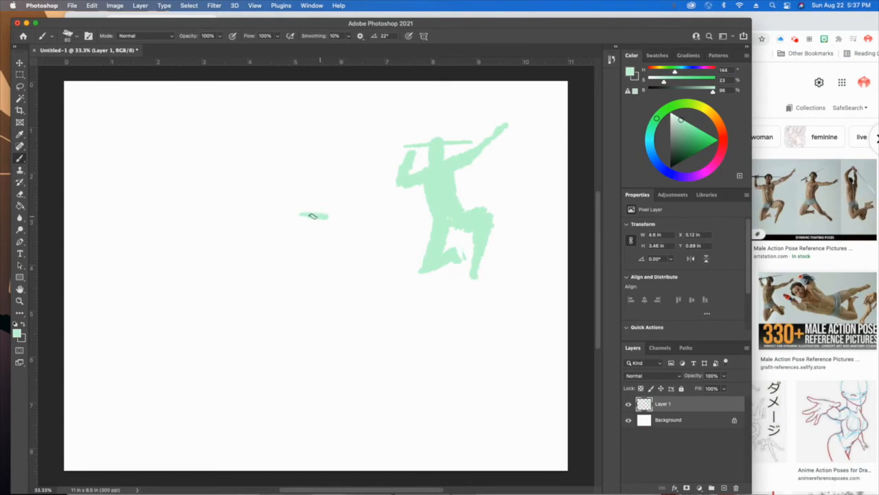
# Paint the second leaping silhouette left of centre: torso, both stretched legs, head and outstretched arm
pyautogui.moveTo(327, 218); pyautogui.dragTo(282, 254)
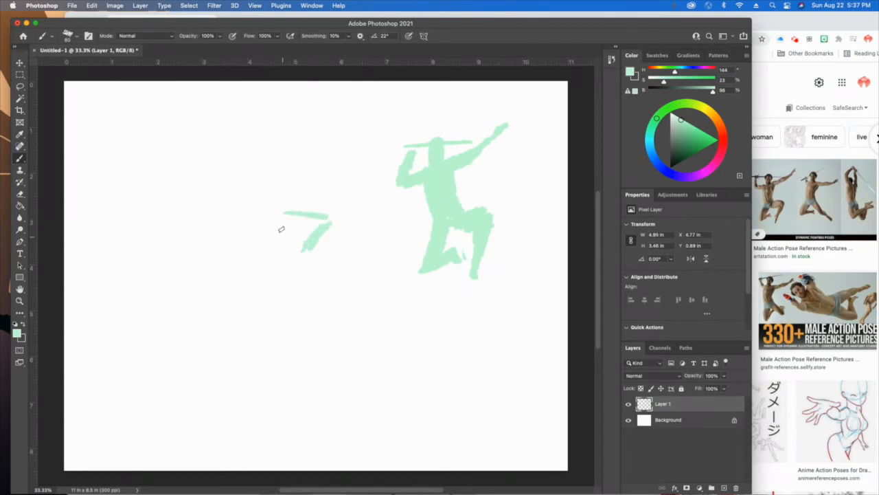
pyautogui.moveTo(309, 220); pyautogui.dragTo(282, 250)
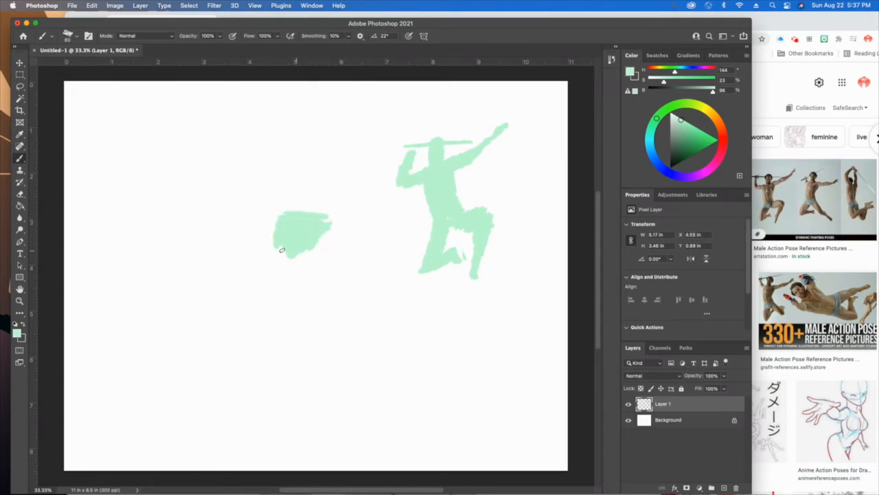
pyautogui.moveTo(295, 236); pyautogui.dragTo(303, 268)
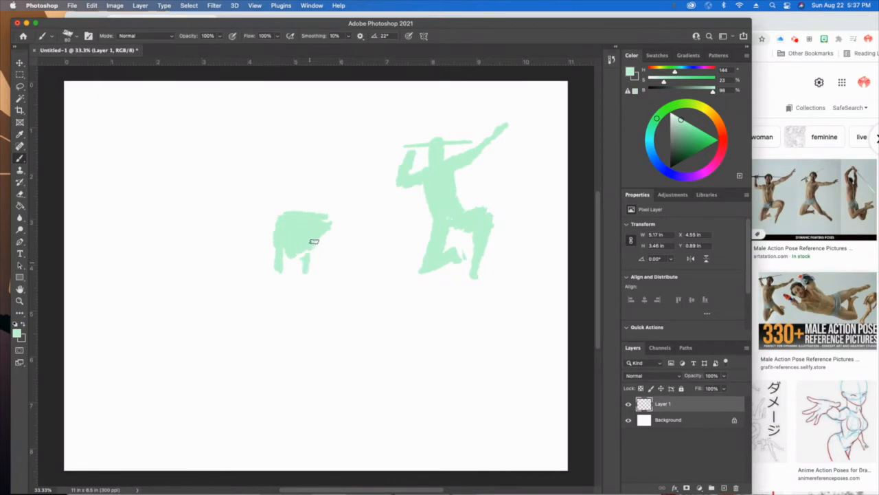
pyautogui.moveTo(309, 241); pyautogui.dragTo(295, 288)
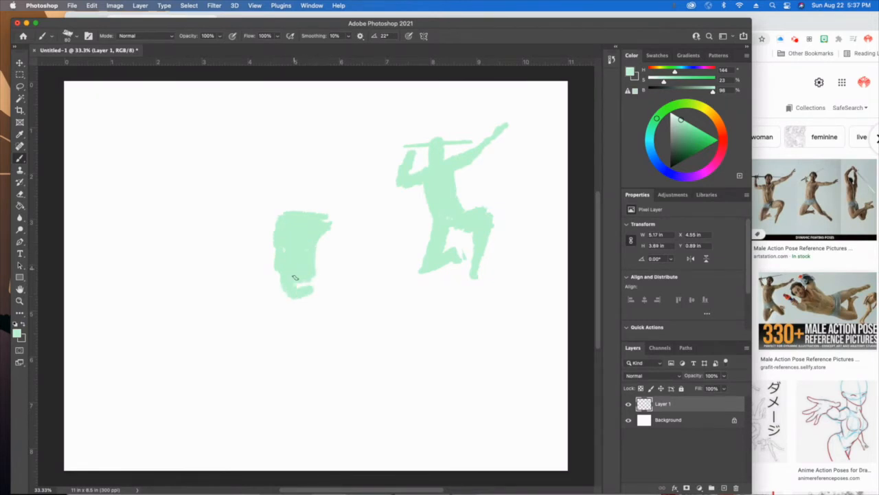
pyautogui.moveTo(295, 277); pyautogui.dragTo(267, 305)
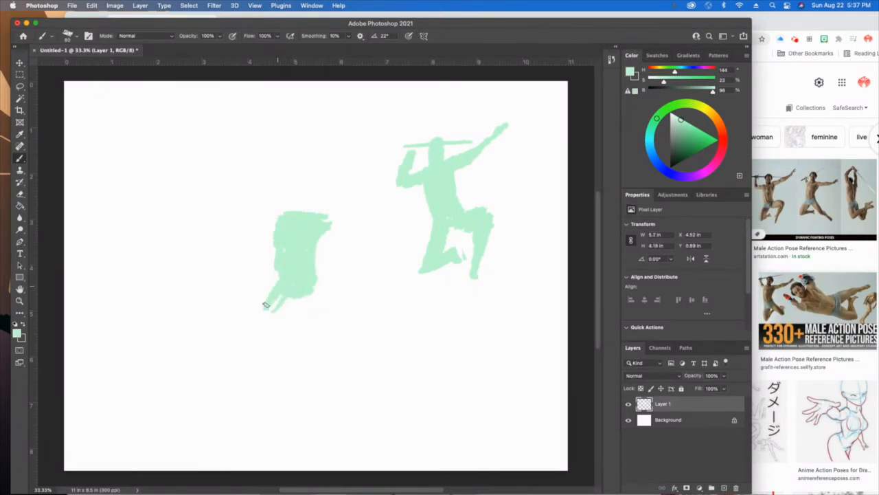
pyautogui.moveTo(289, 305); pyautogui.dragTo(286, 334)
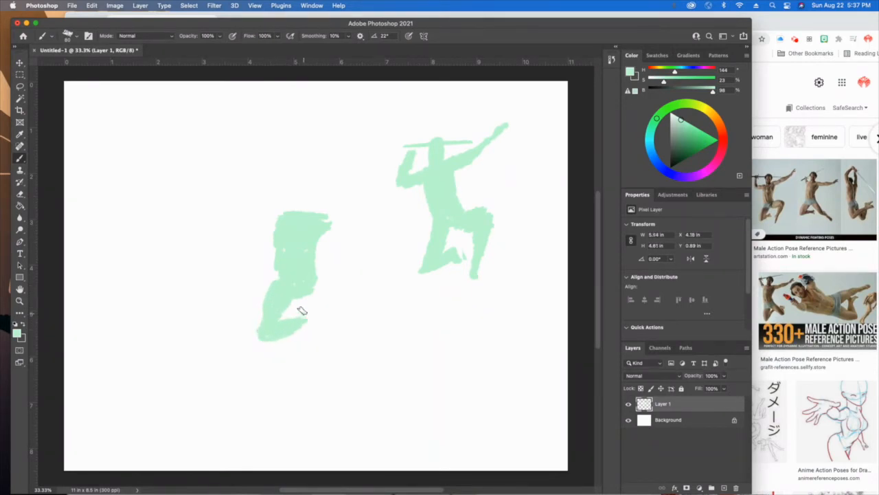
pyautogui.moveTo(302, 309); pyautogui.dragTo(333, 325)
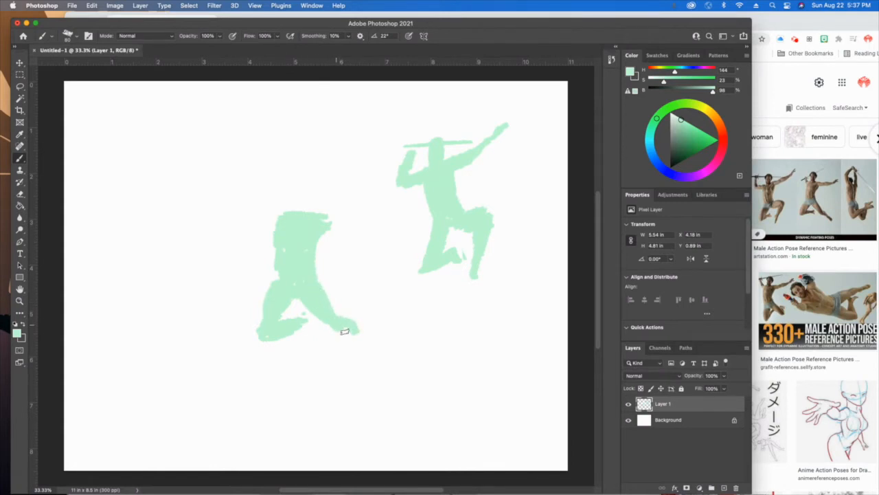
pyautogui.moveTo(330, 323); pyautogui.dragTo(378, 358)
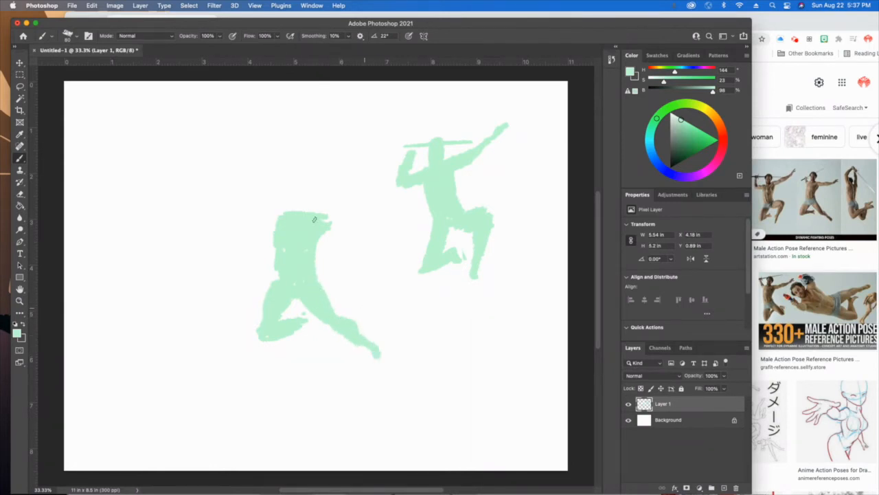
pyautogui.moveTo(317, 220); pyautogui.dragTo(382, 227)
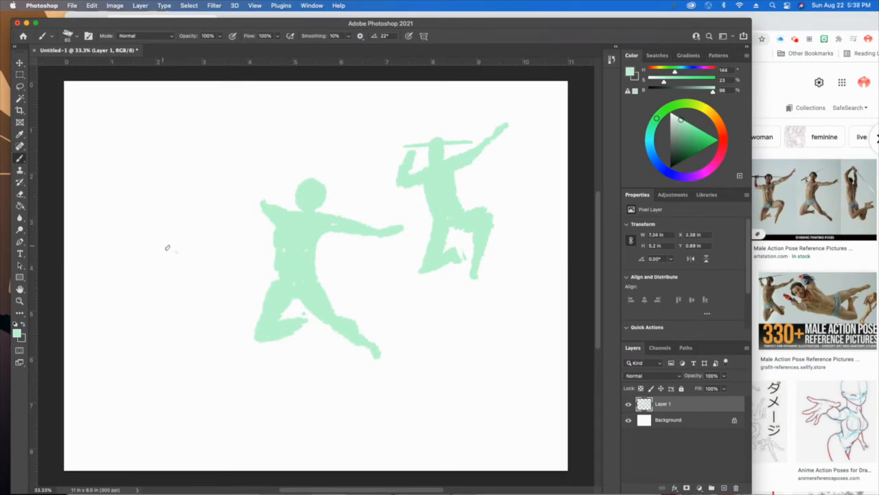
# Block in a kneeling third silhouette at the far left with a raised sword arm
pyautogui.click(170, 237)
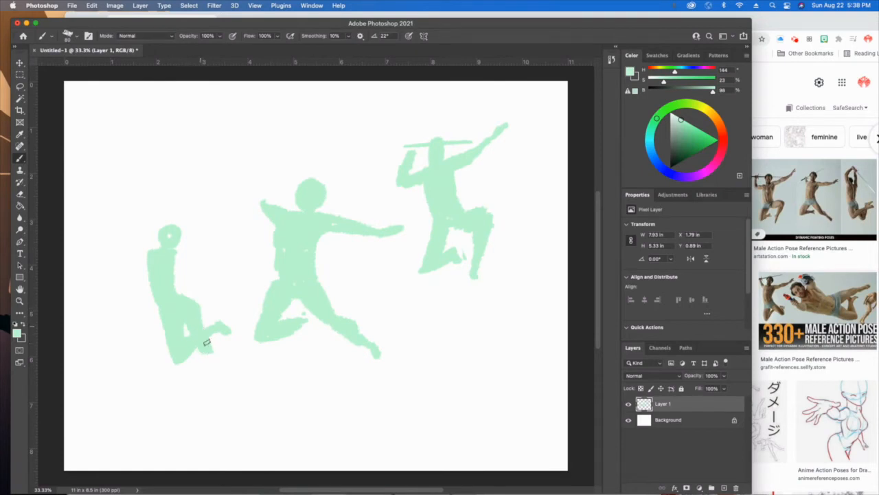
pyautogui.moveTo(206, 342); pyautogui.dragTo(241, 327)
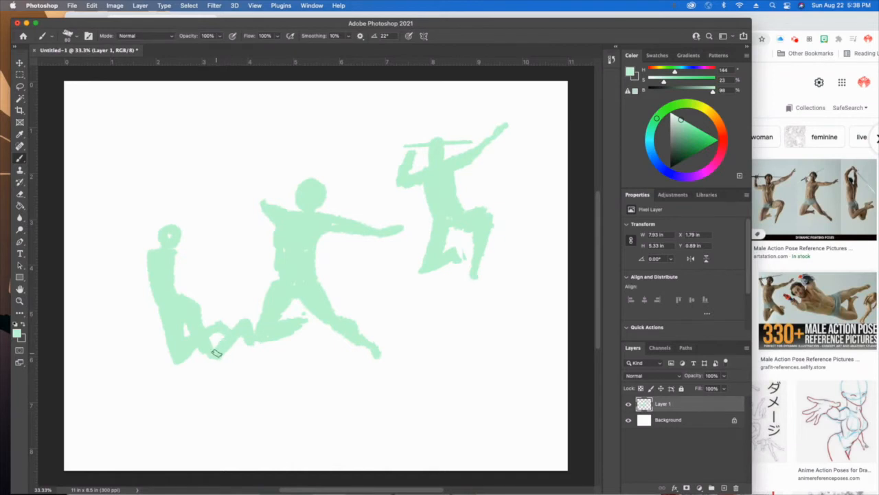
pyautogui.moveTo(192, 303)
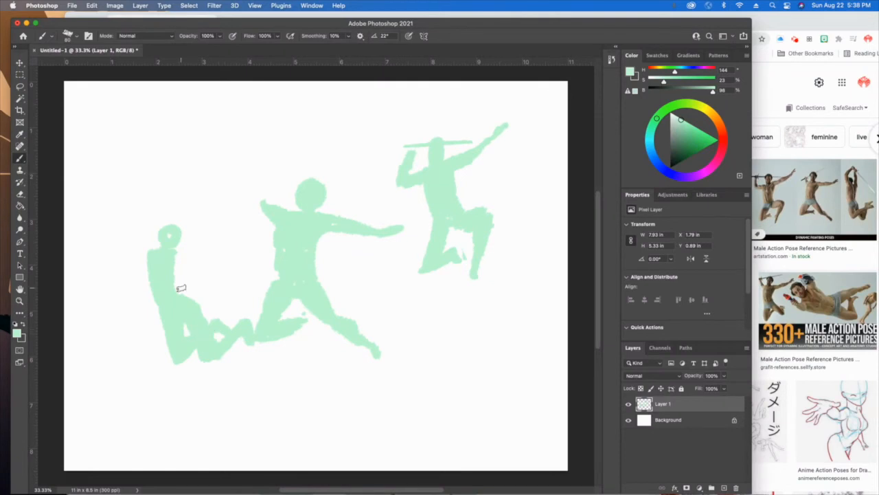
pyautogui.moveTo(182, 287); pyautogui.dragTo(207, 361)
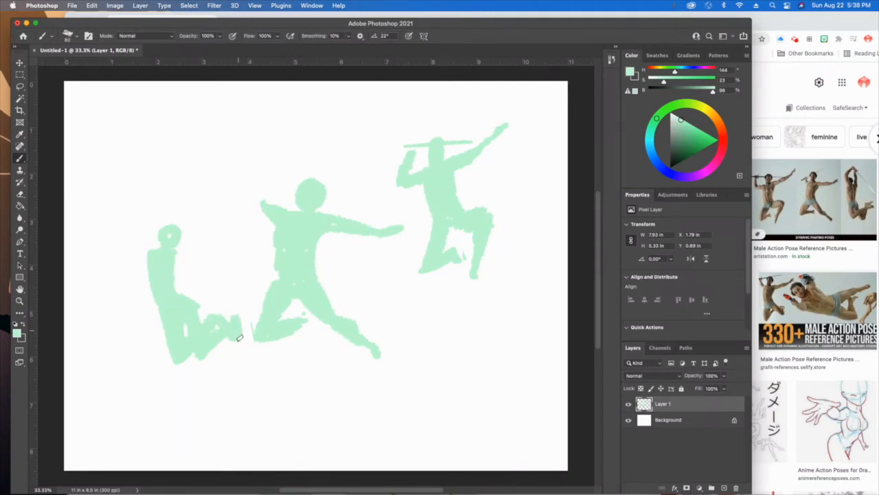
pyautogui.moveTo(180, 205)
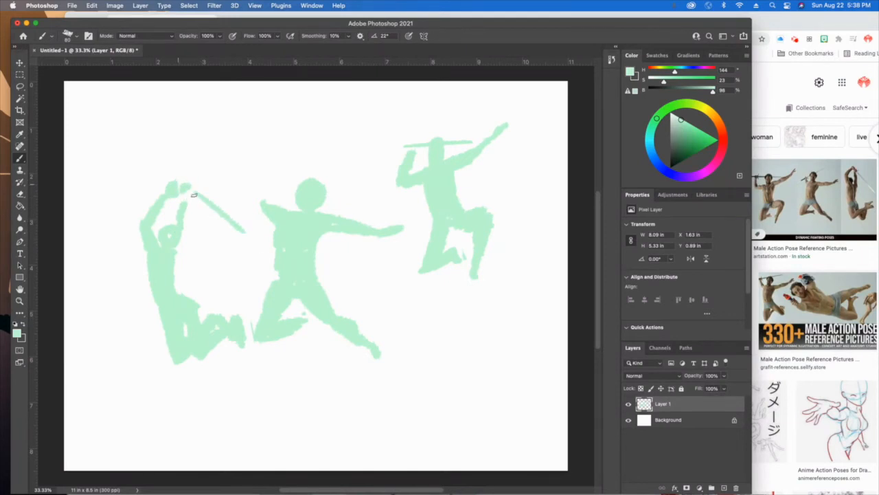
pyautogui.moveTo(162, 135)
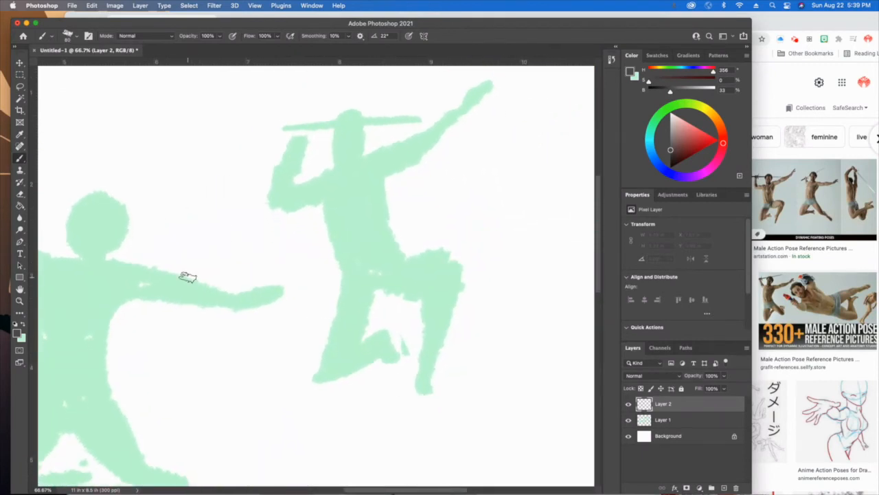
pyautogui.moveTo(306, 225)
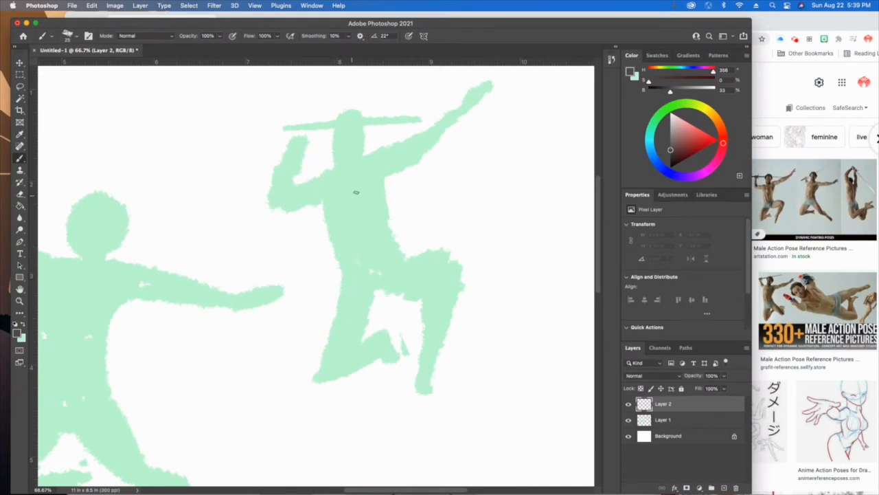
pyautogui.moveTo(368, 130)
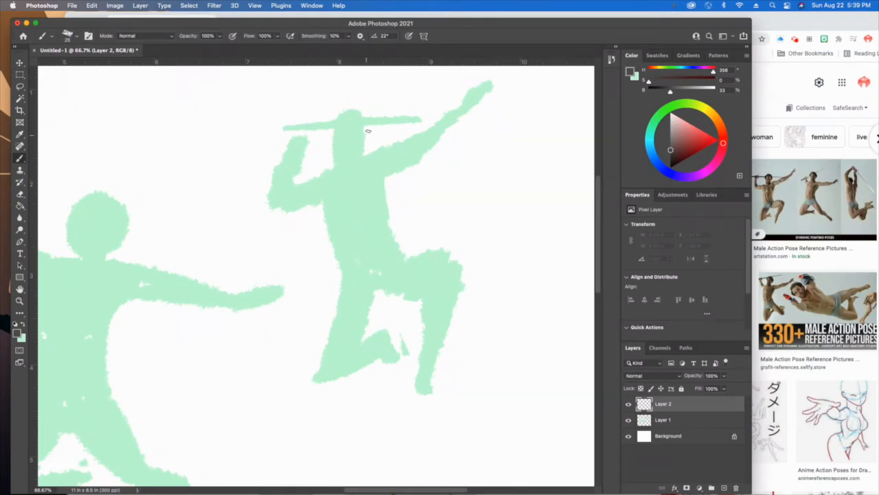
# Sketch the head shape in dark lines over the staff-wielding figure on Layer 2
pyautogui.moveTo(368, 113); pyautogui.dragTo(343, 144)
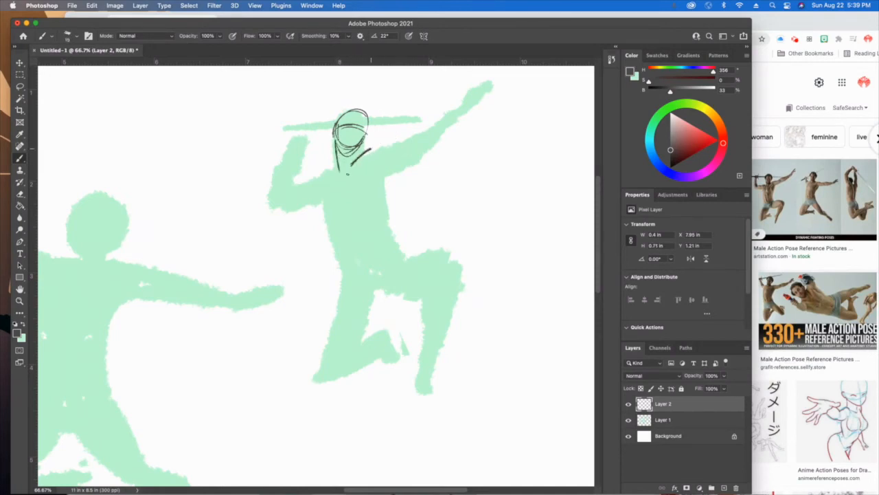
# Draw the spine line down the torso and outline the chest and raised arm
pyautogui.moveTo(351, 151); pyautogui.dragTo(392, 282)
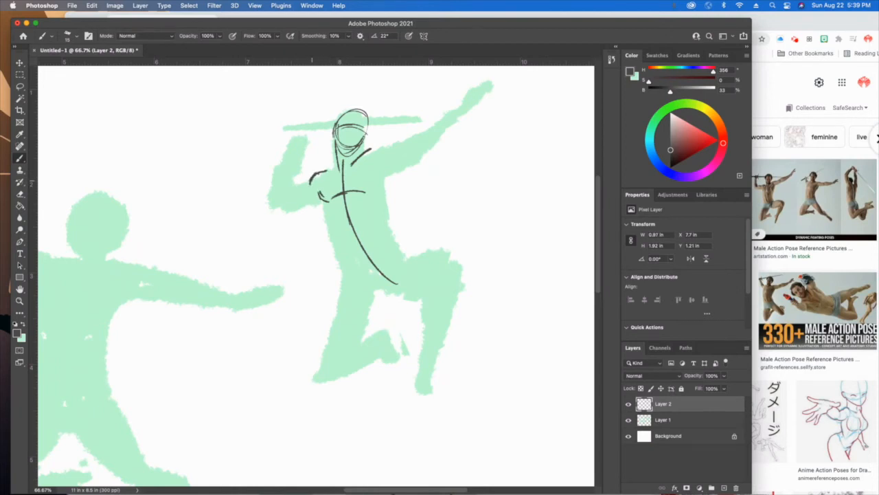
pyautogui.moveTo(314, 184); pyautogui.dragTo(289, 184)
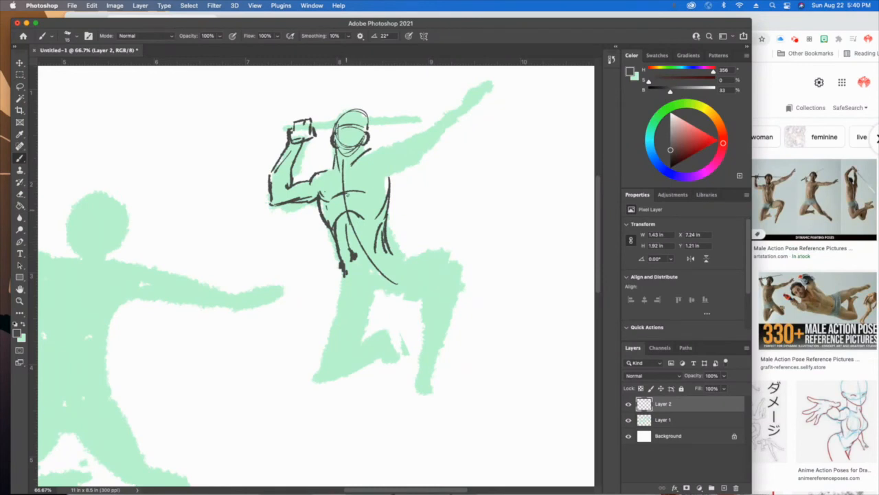
# Sketch the front leg and knee, the second leg to the foot, and refine the lower-leg lines
pyautogui.moveTo(357, 275); pyautogui.dragTo(385, 292)
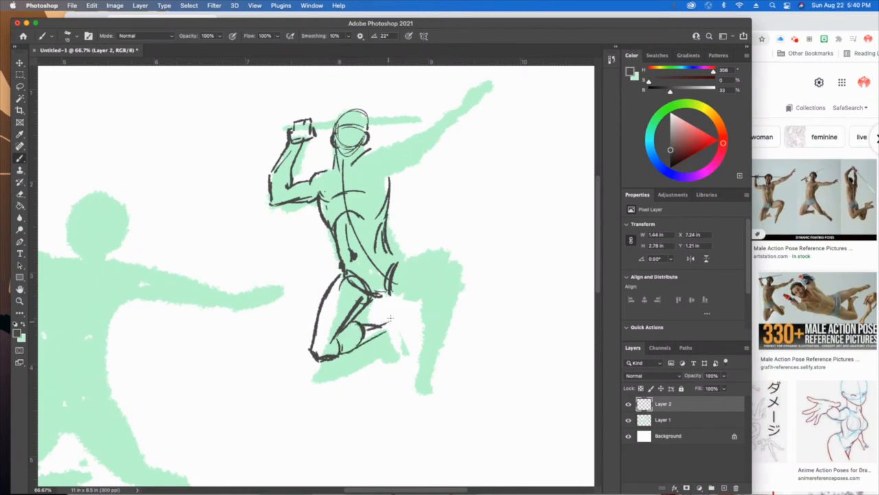
pyautogui.moveTo(368, 323); pyautogui.dragTo(391, 343)
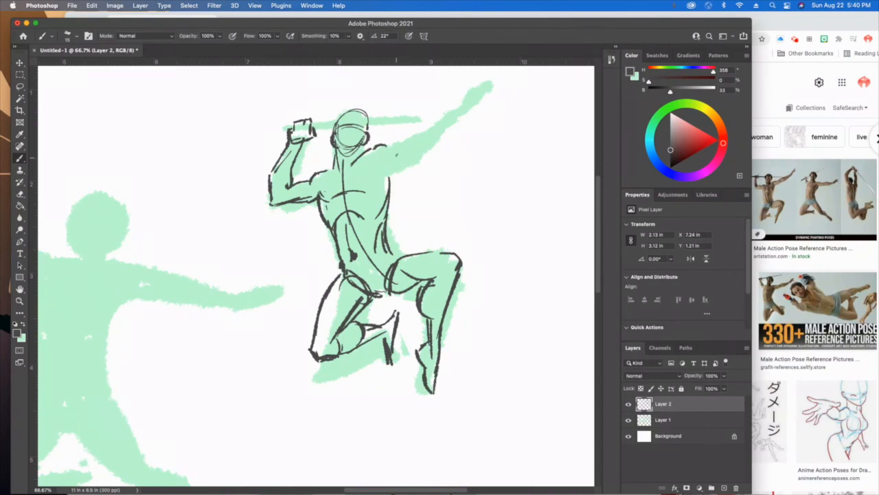
pyautogui.moveTo(399, 140); pyautogui.dragTo(426, 144)
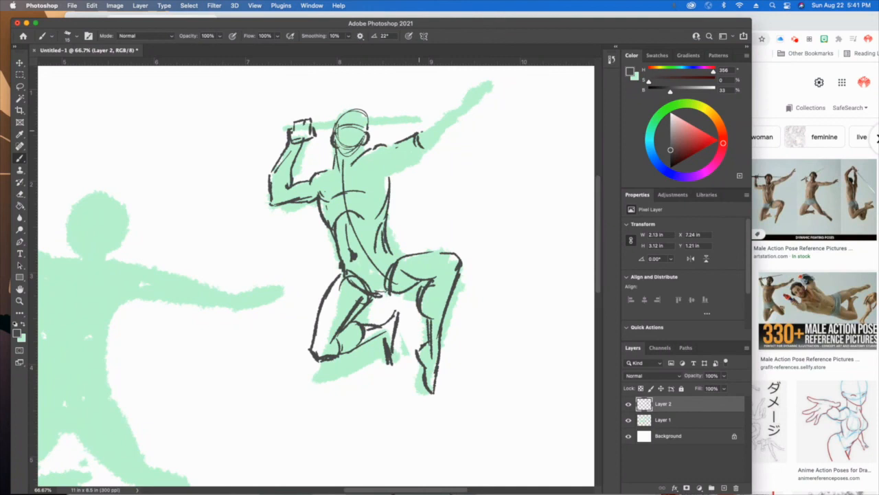